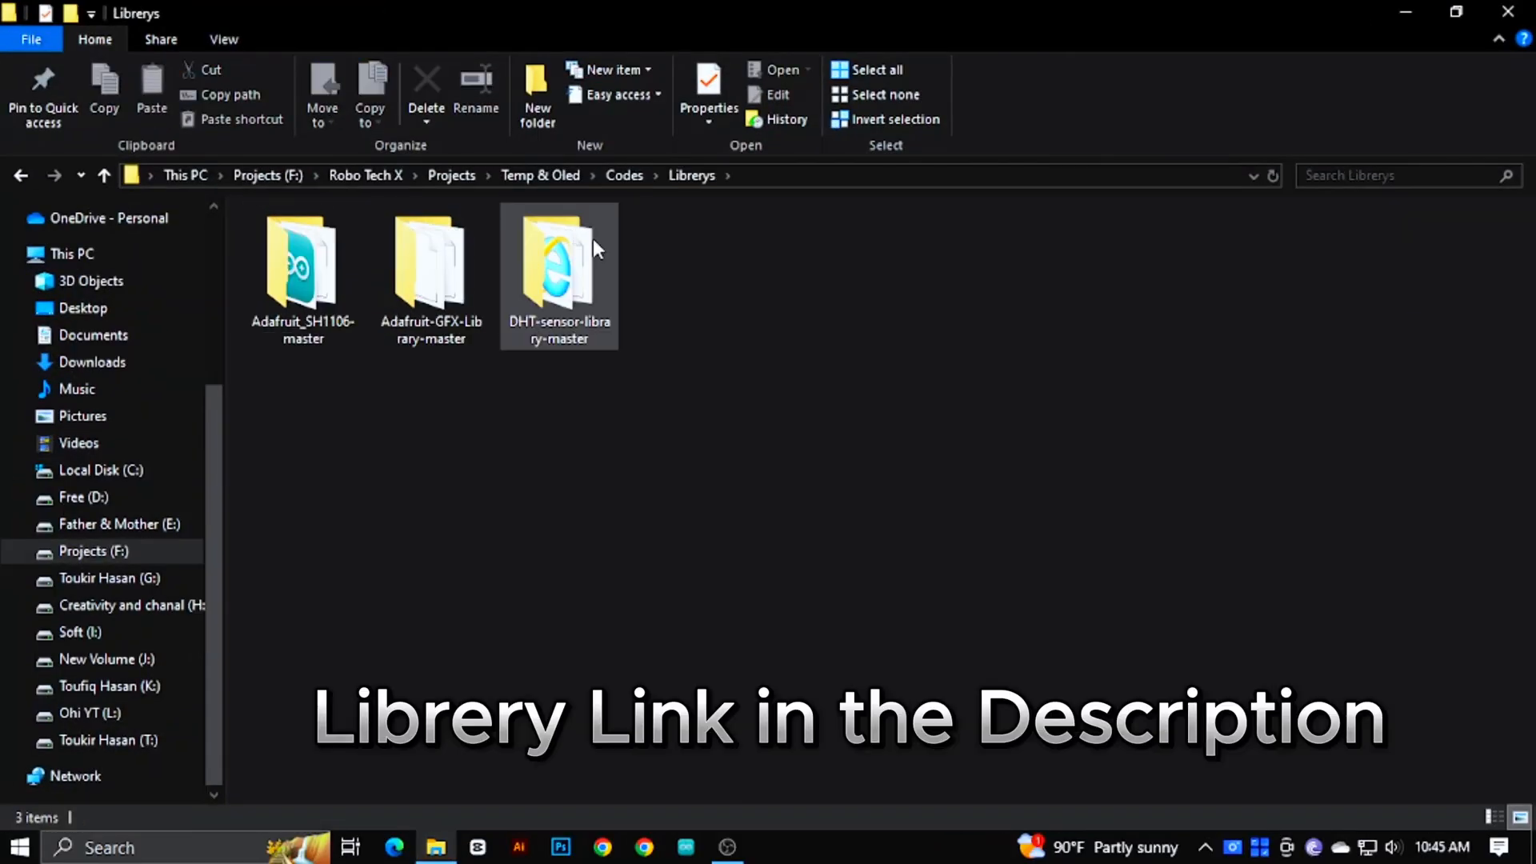
# Step: Navigate from the DHT sensor library folder into Documents > Arduino > libraries
pyautogui.rightClick(560, 264)
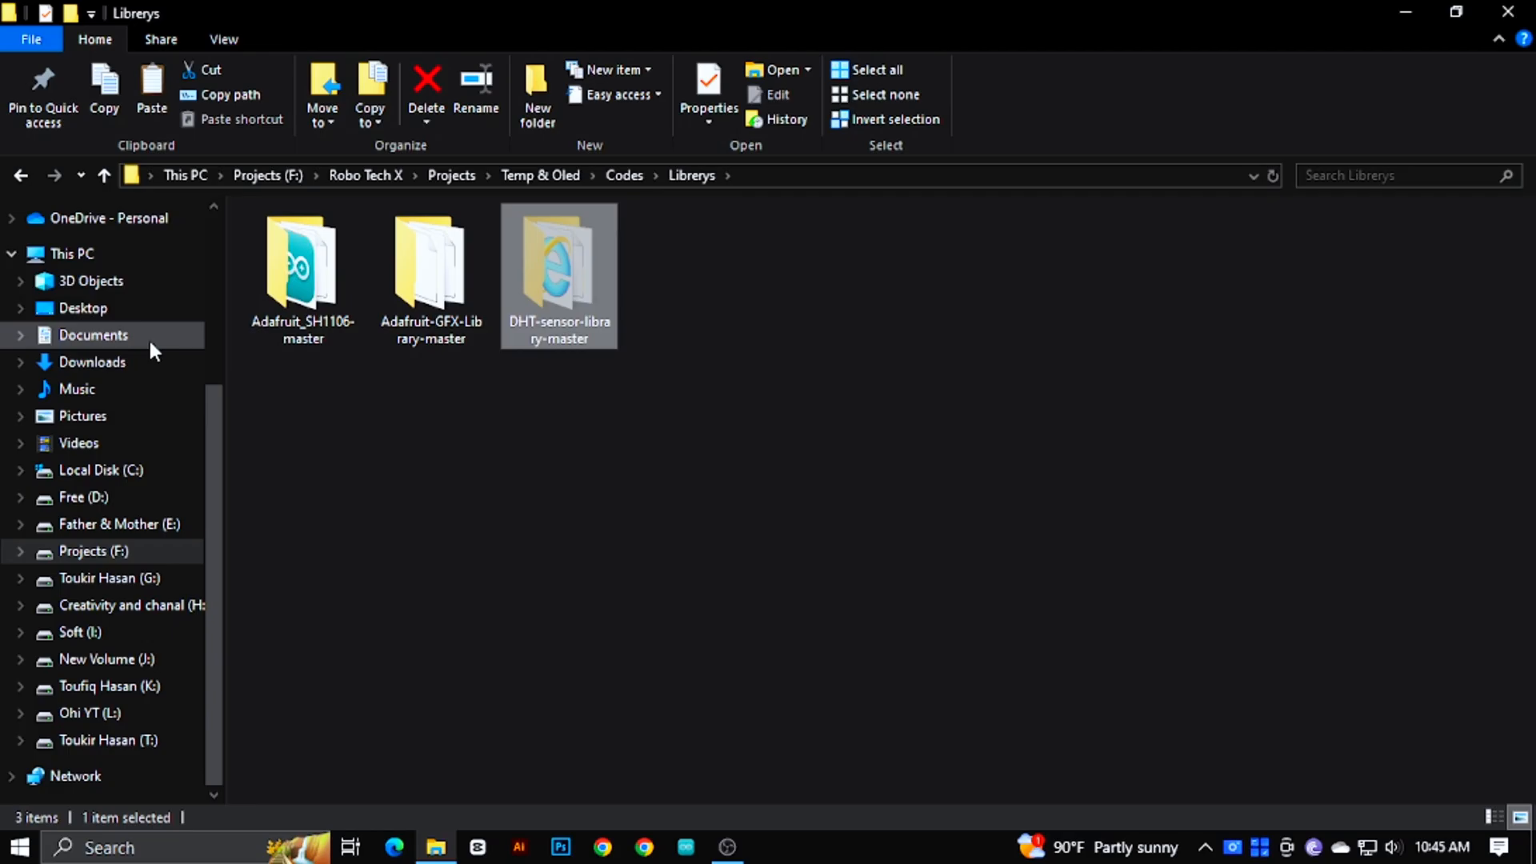
pyautogui.click(93, 334)
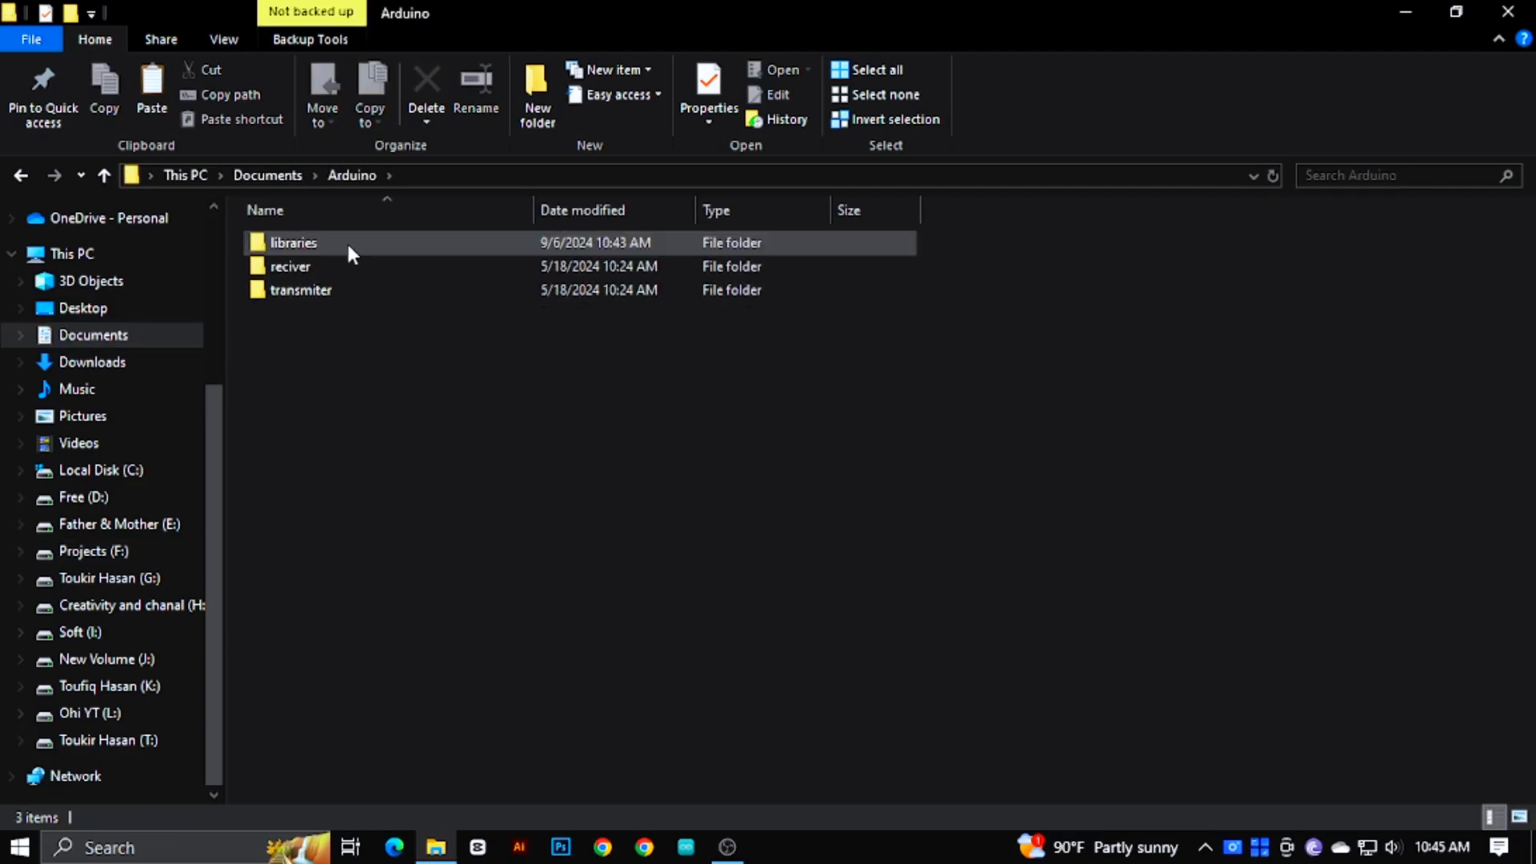
pyautogui.doubleClick(295, 241)
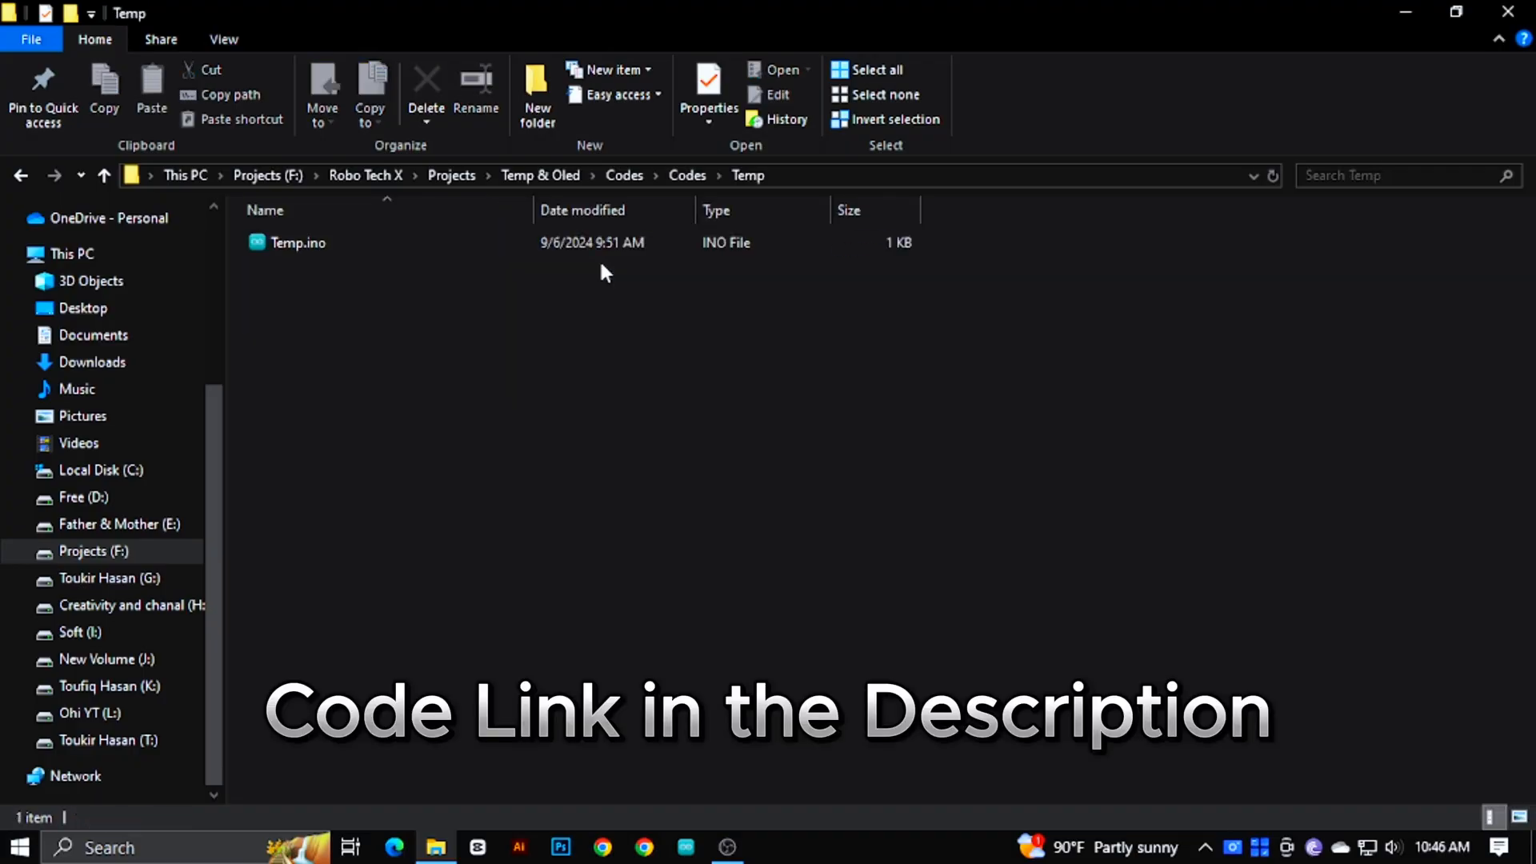
# Step: Upload Temp.ino to the Arduino Uno and view humidity and temperature in the Serial Monitor
pyautogui.doubleClick(297, 242)
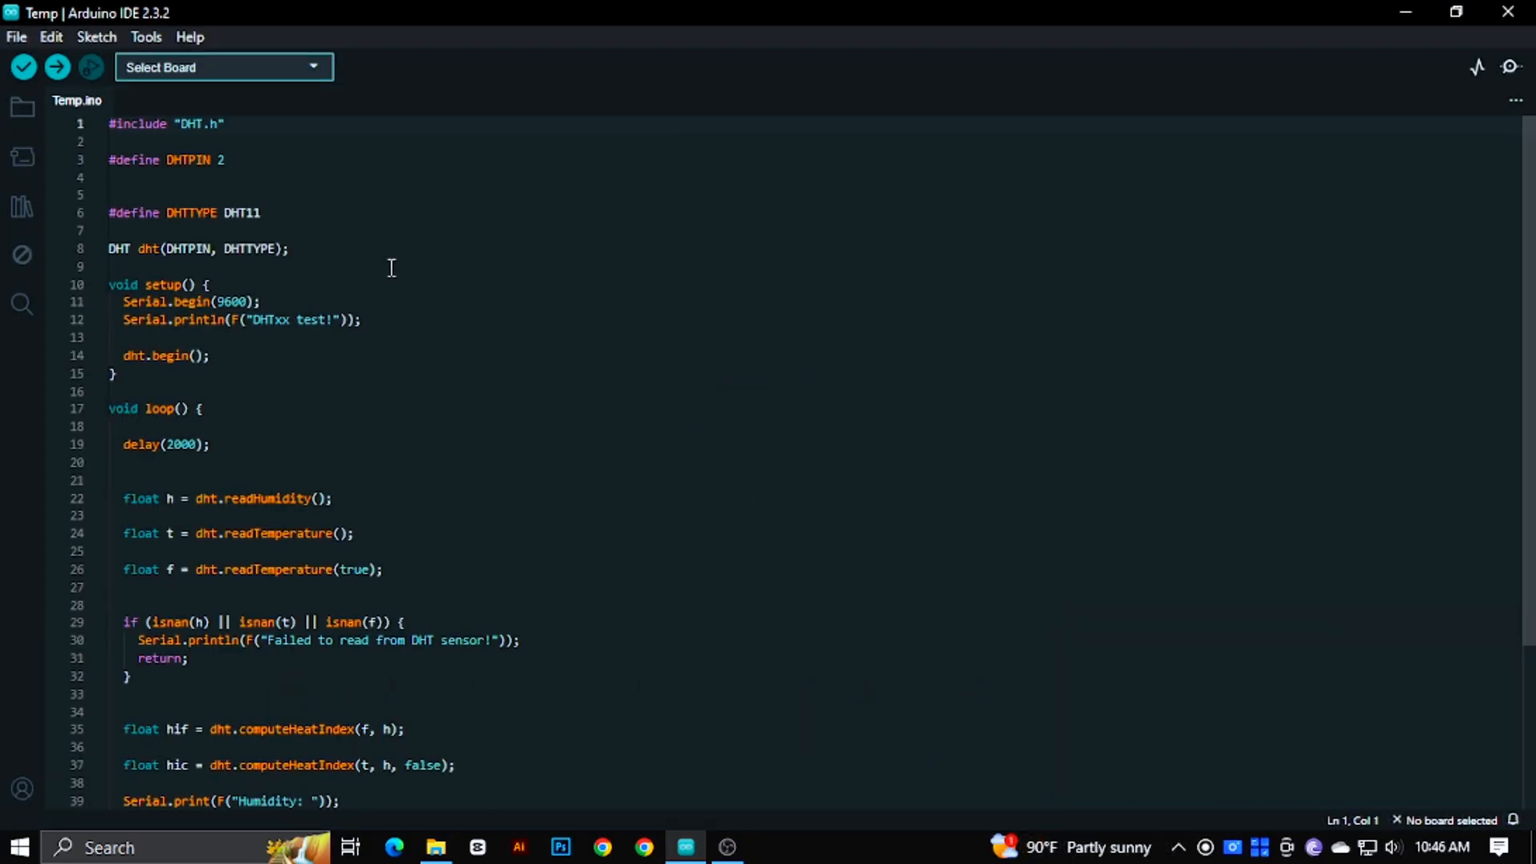
pyautogui.click(223, 67)
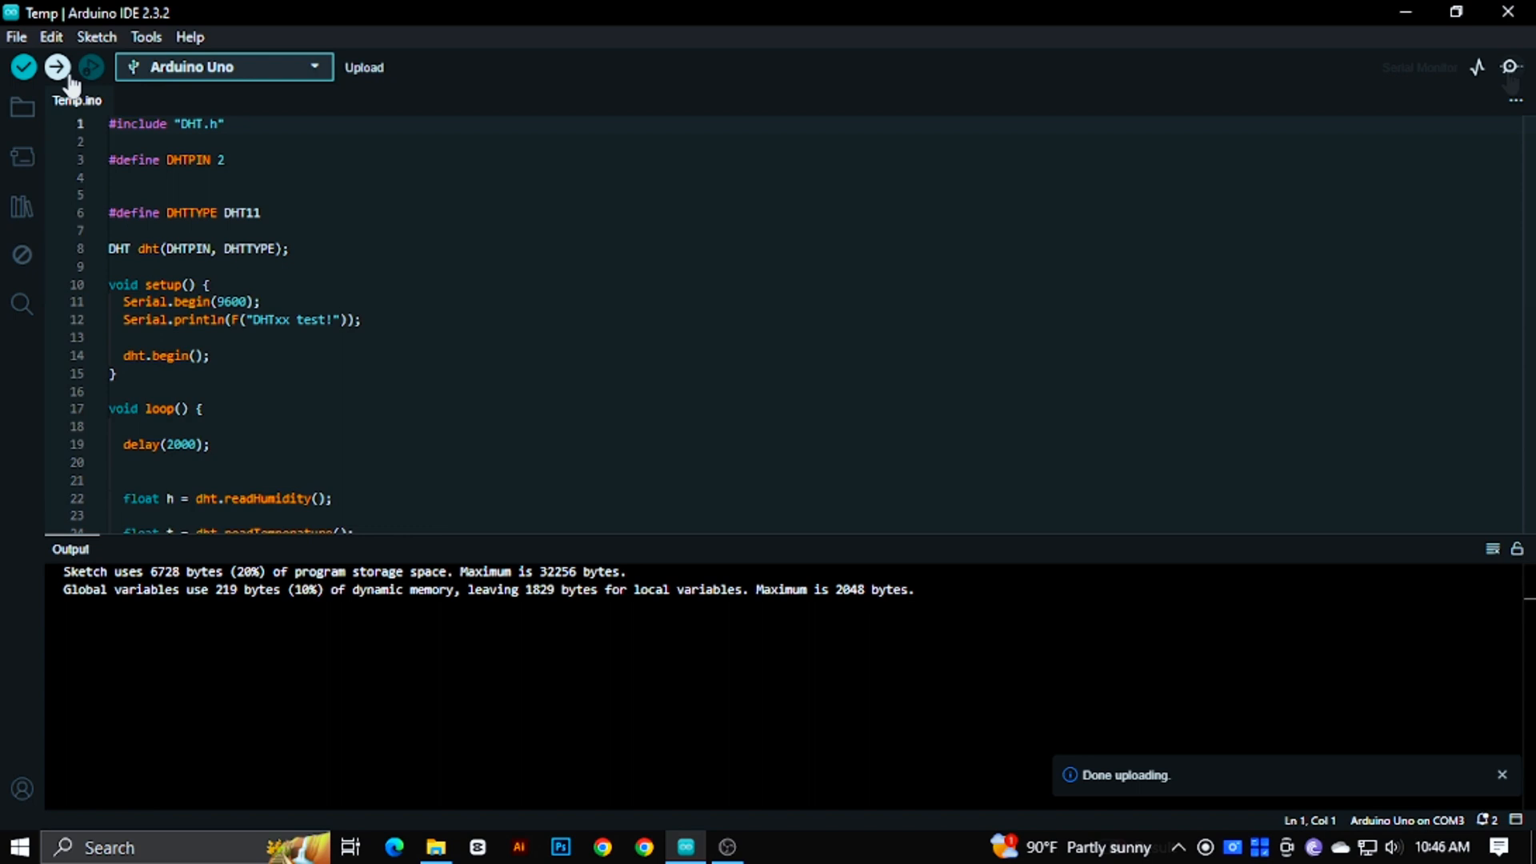
pyautogui.click(1511, 68)
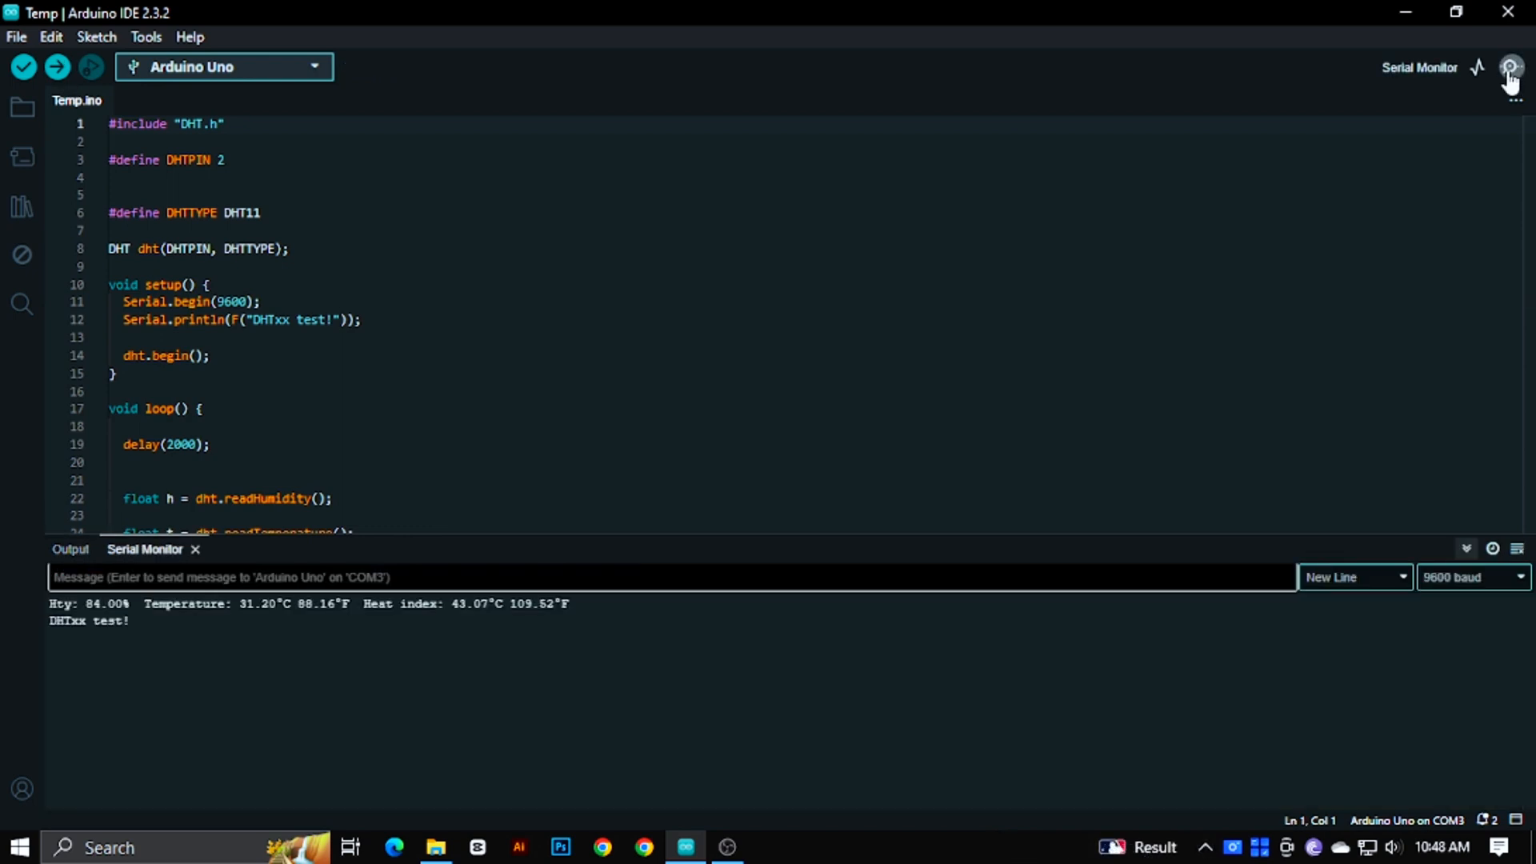